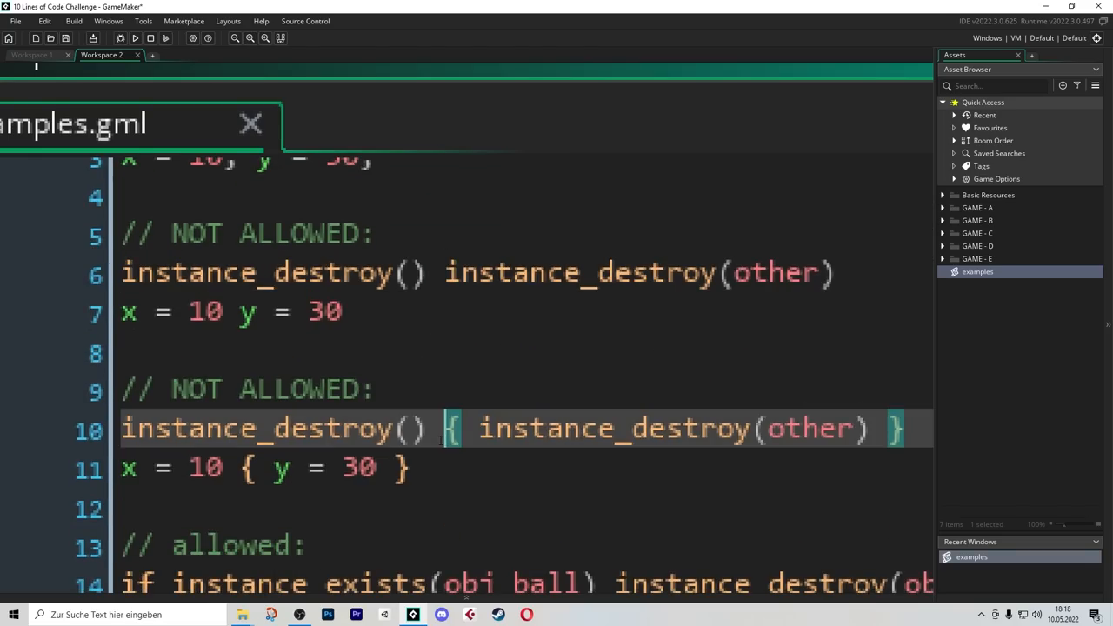
scroll(up, 3)
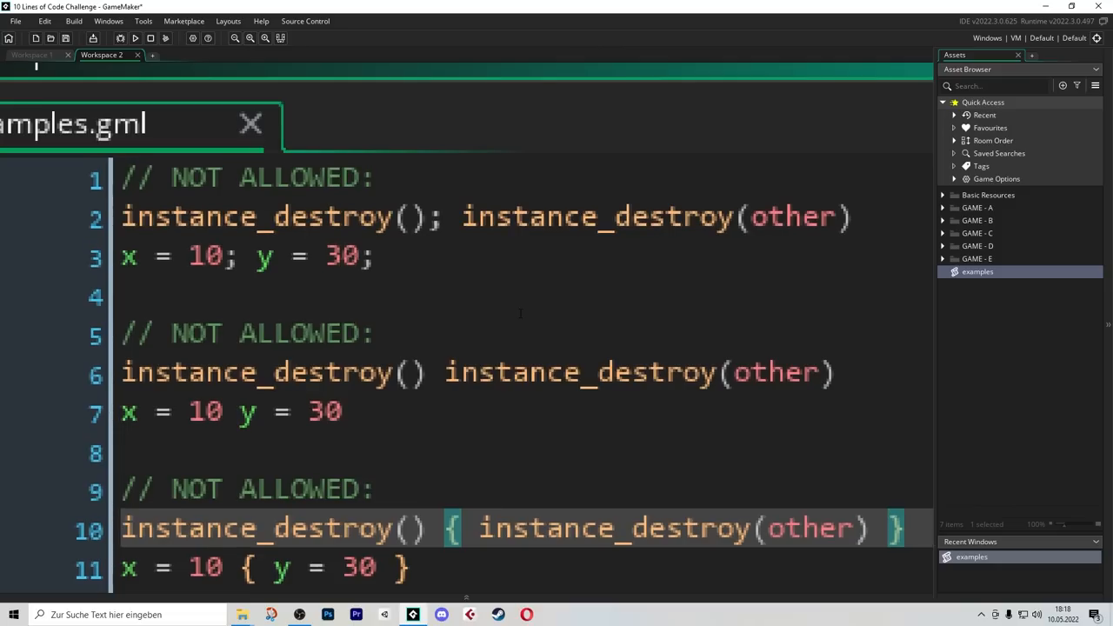